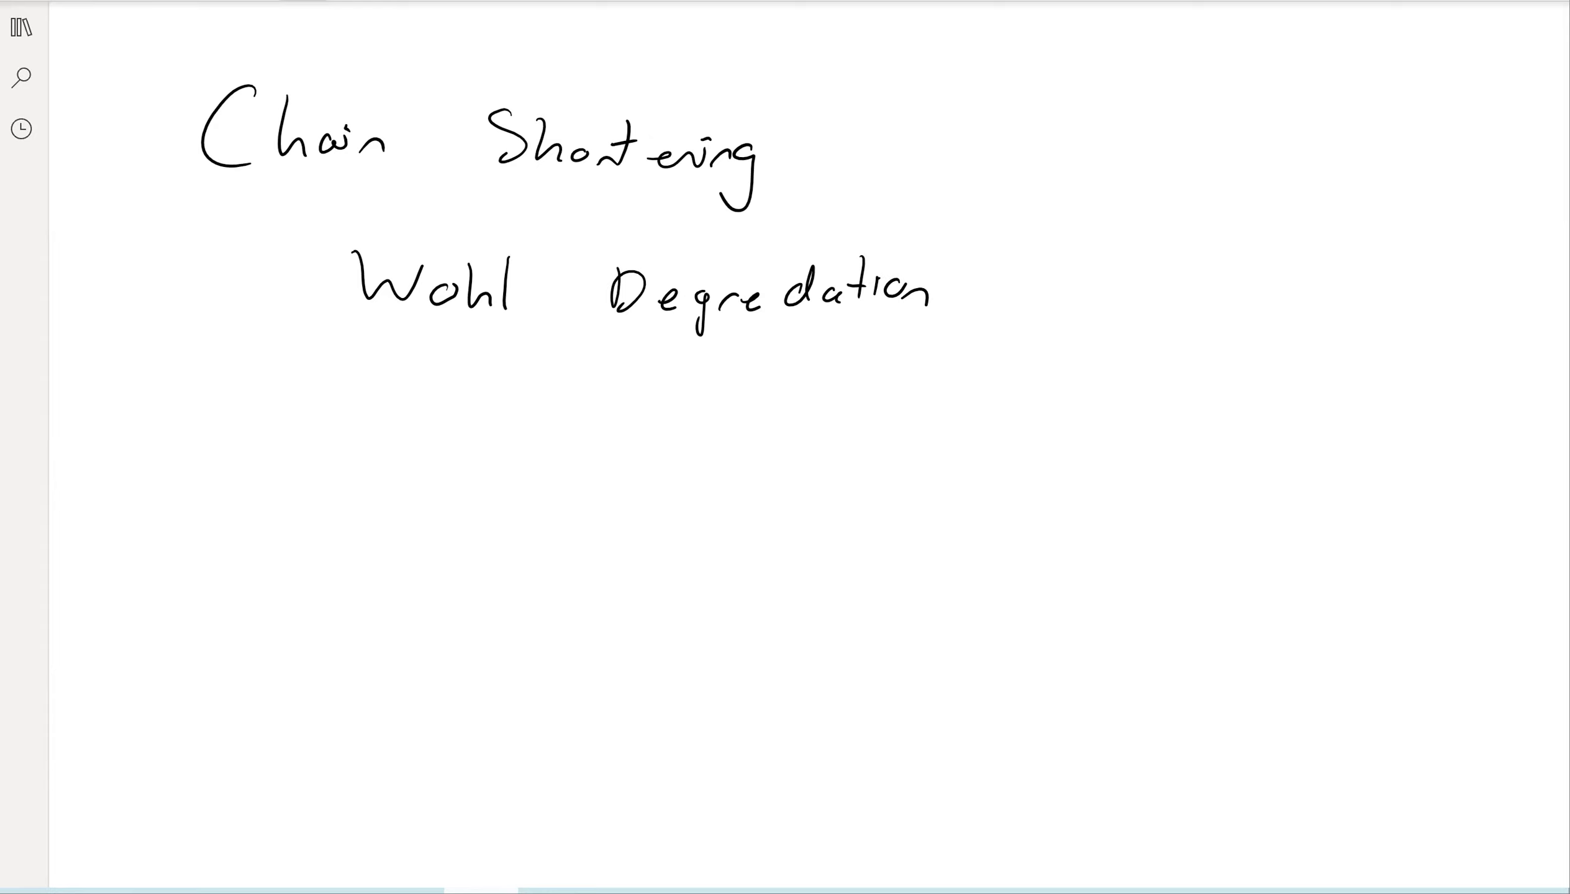
Handwrite an arrow followed by 'see book' on a new line beneath 'Wohl Degradation'.
drag(411, 401, 421, 455)
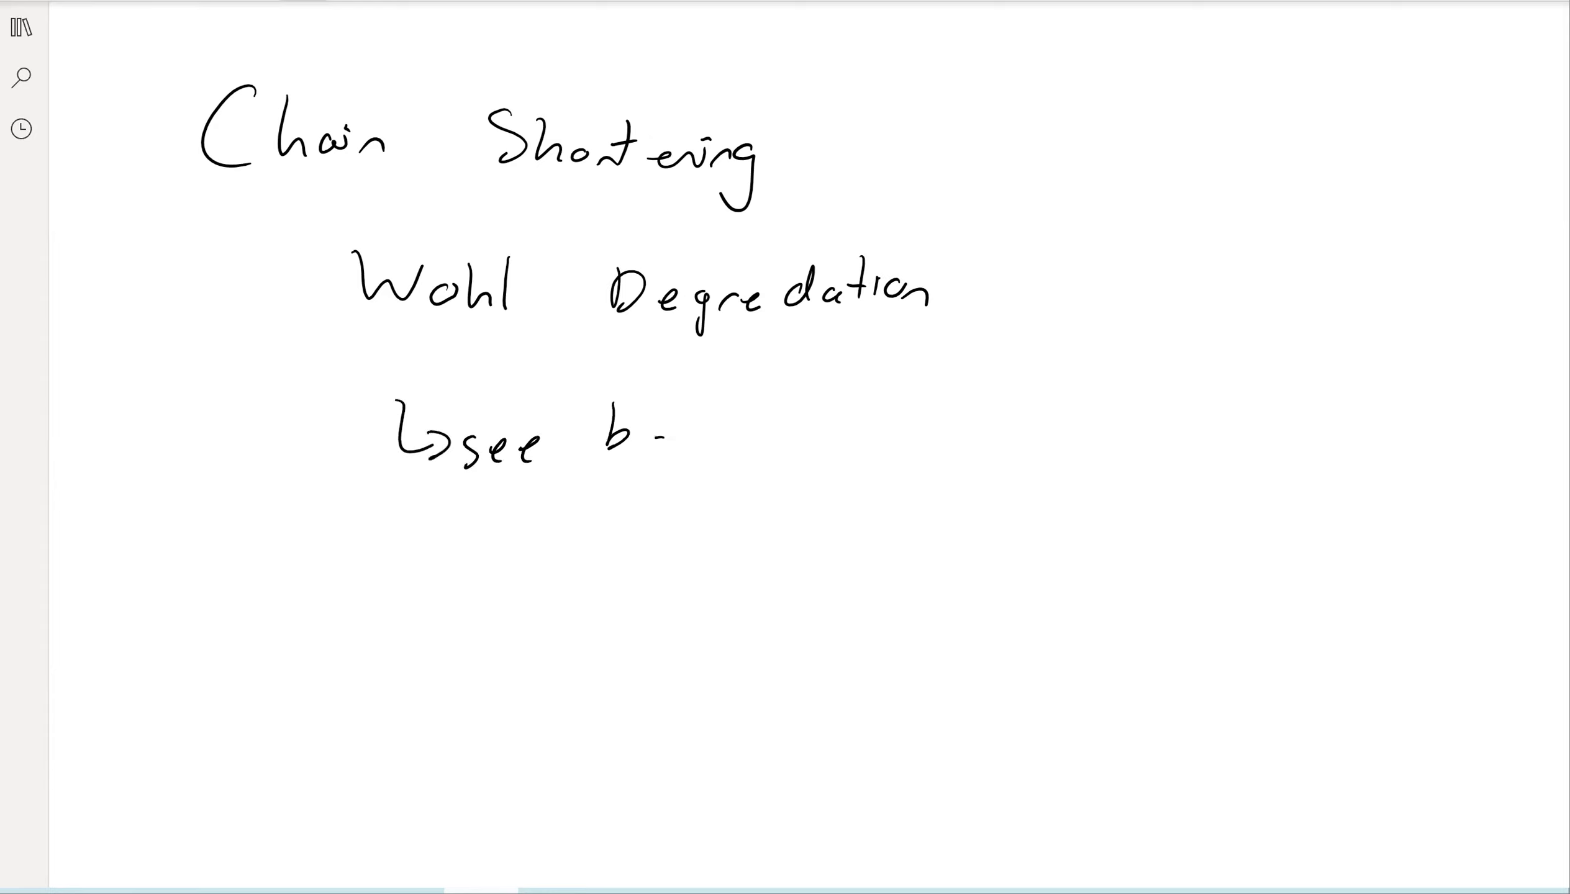
text(book)
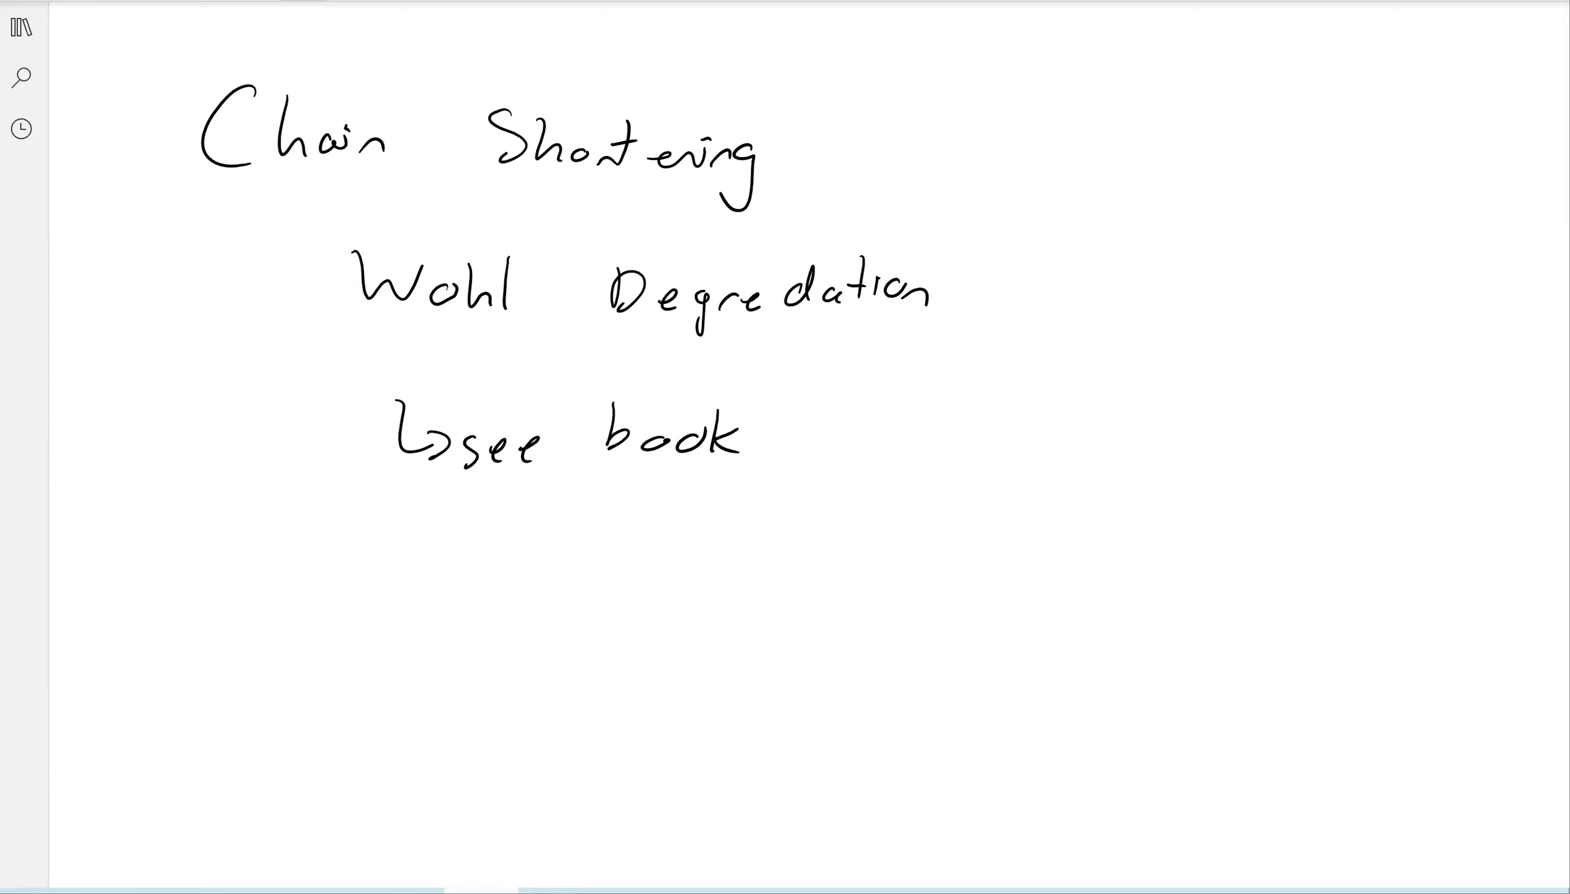